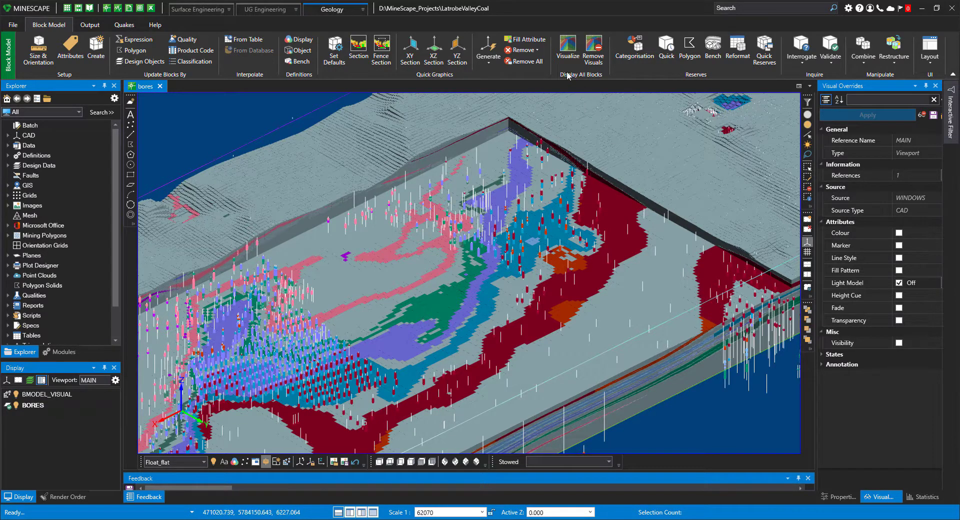
- Hide the BORES layer in the Display panel, leaving only the block model visible
click(567, 49)
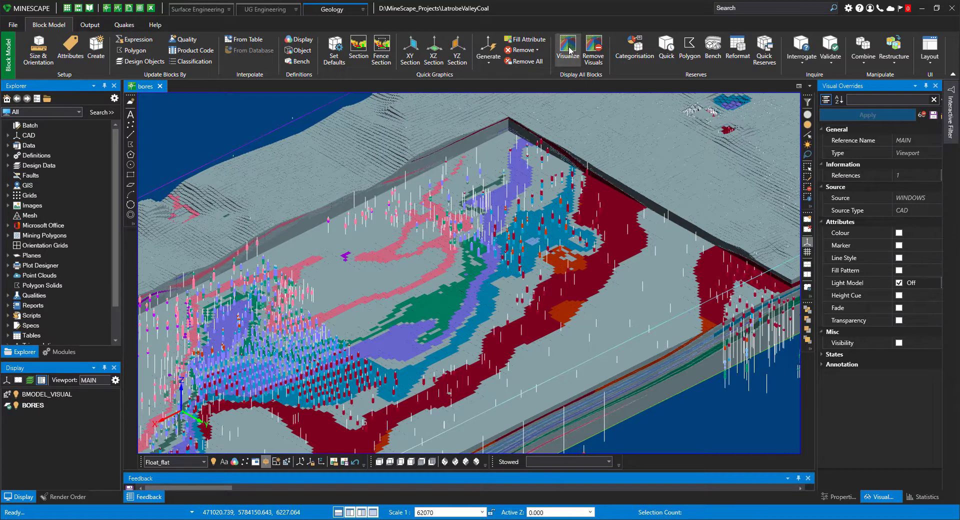
mouse_move(567, 49)
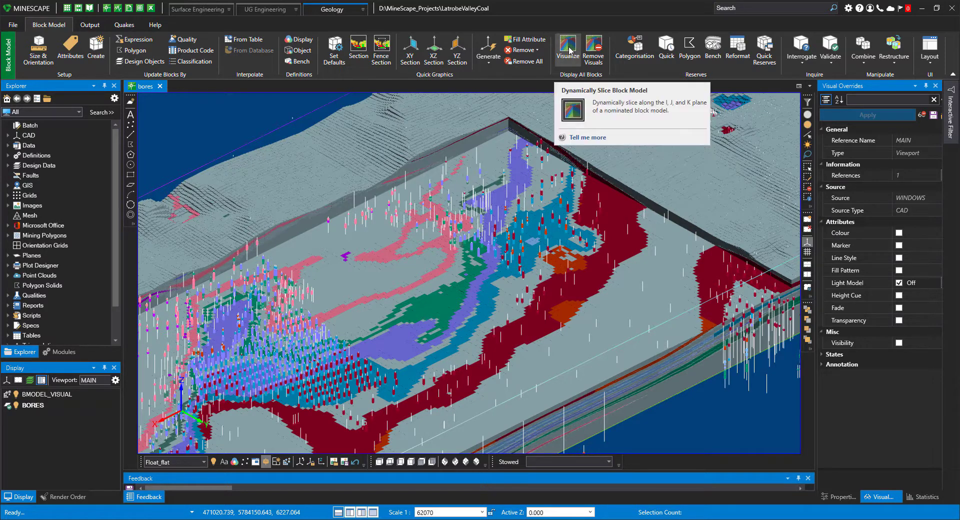
mouse_move(616, 214)
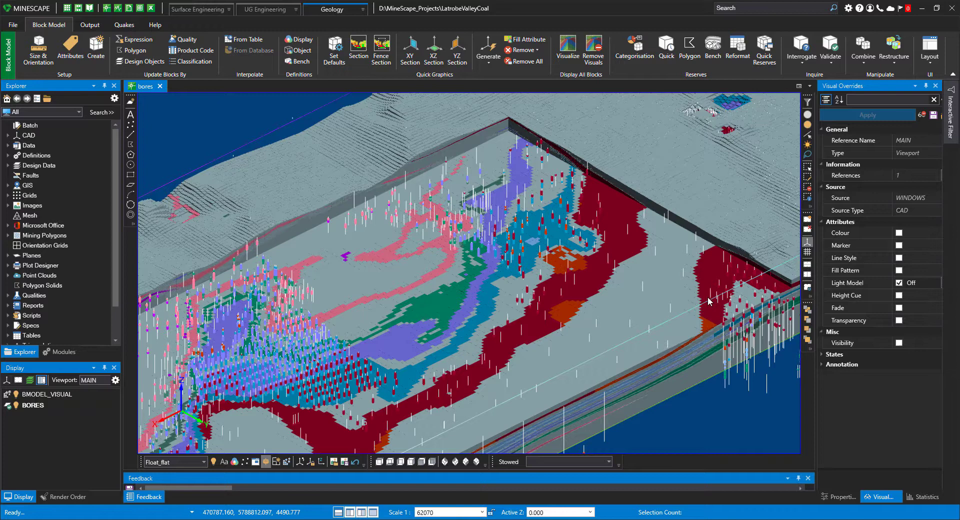
mouse_move(439, 141)
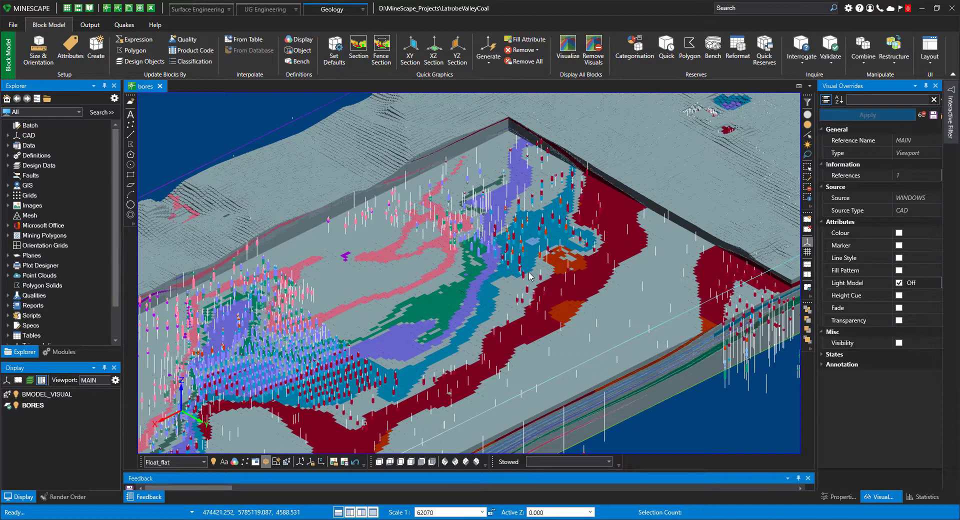
mouse_move(544, 236)
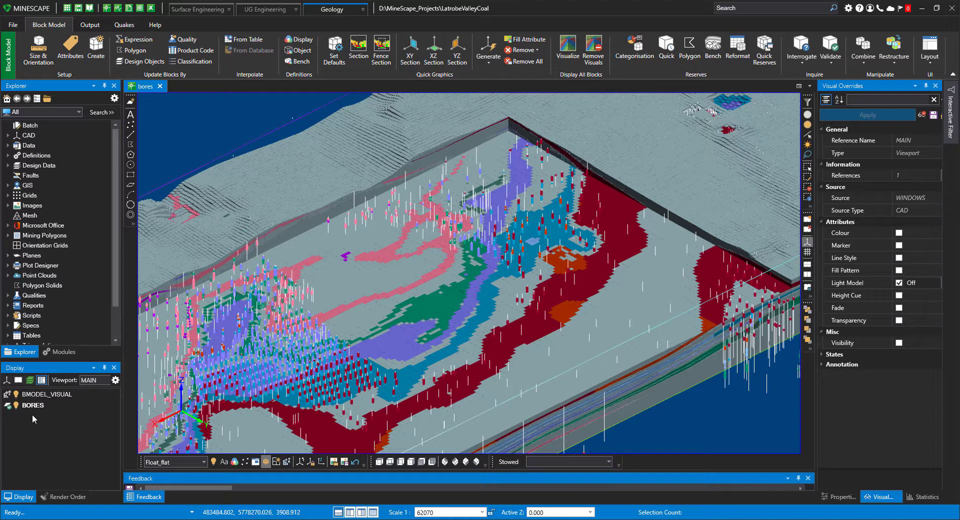
mouse_move(16, 405)
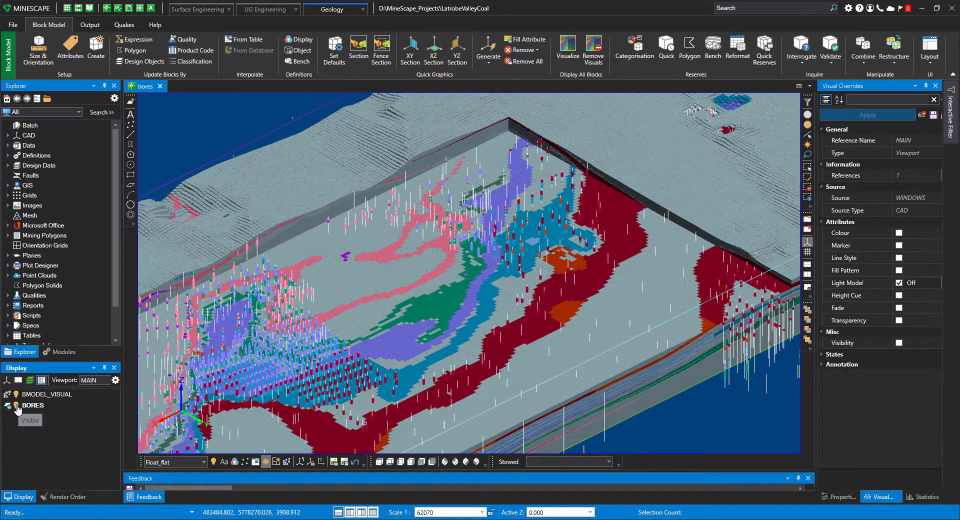
click(16, 406)
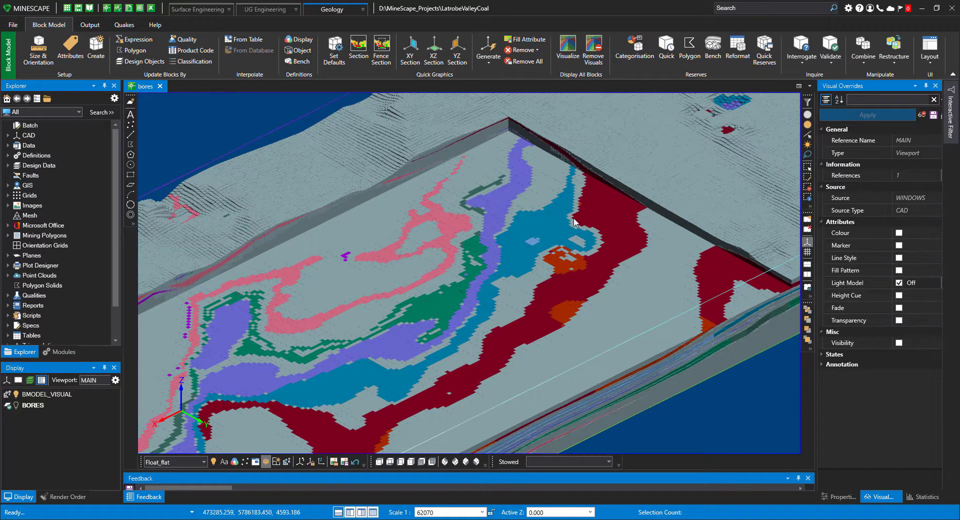
mouse_move(490, 245)
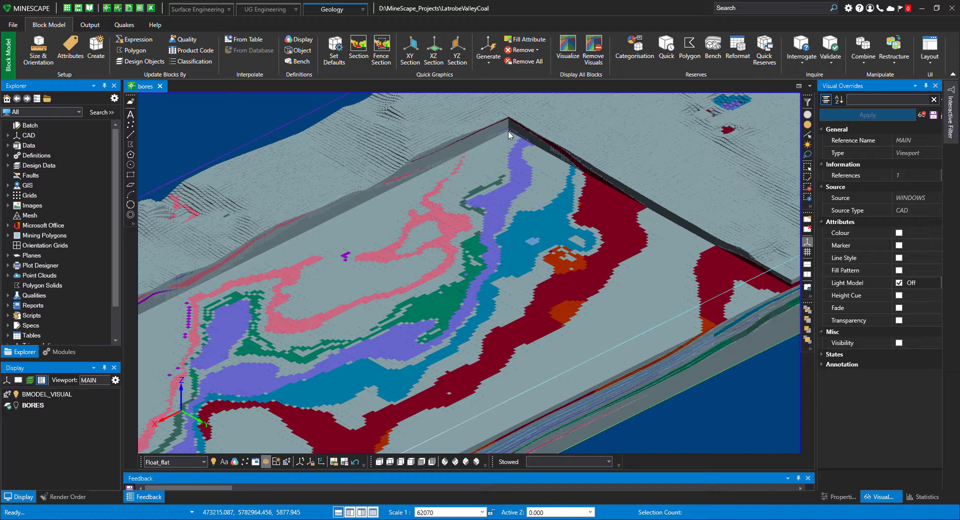
- Start a dynamic model section and drag the K plane down to K=294
right_click(509, 134)
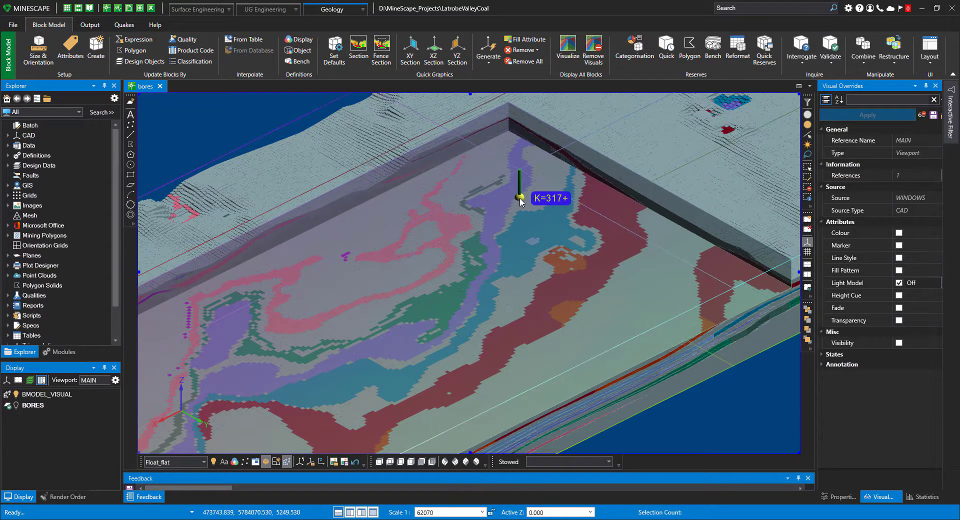
click(520, 196)
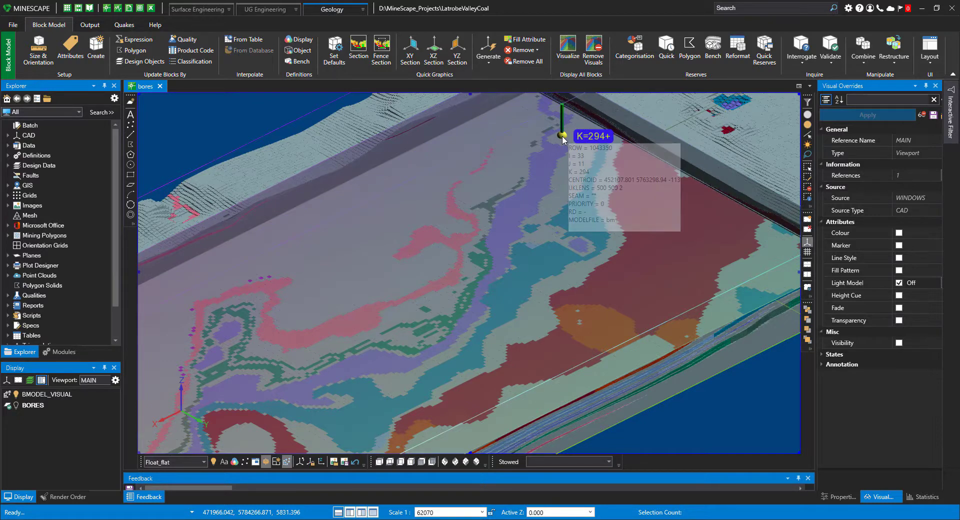
- Choose Stop Model Section on the K slice handle, keeping the K=294 cut
right_click(562, 136)
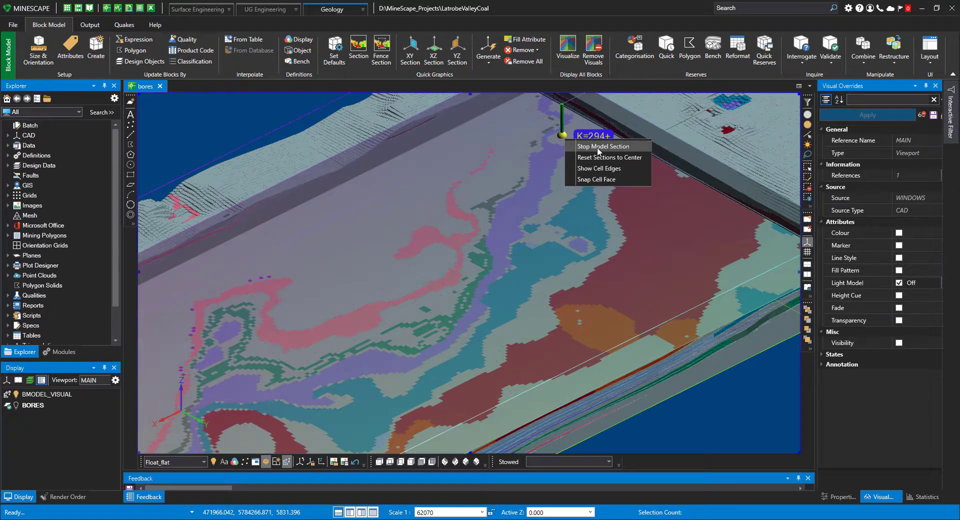
click(602, 146)
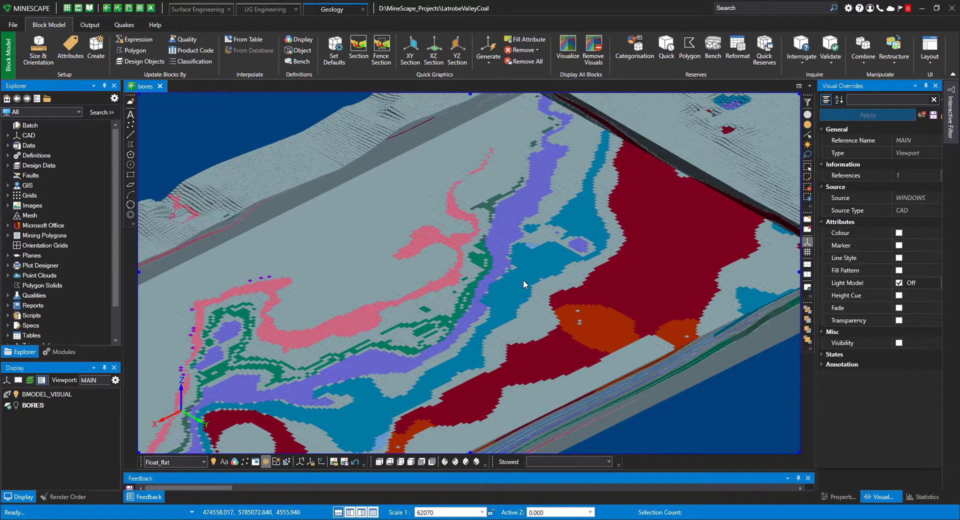
mouse_move(551, 277)
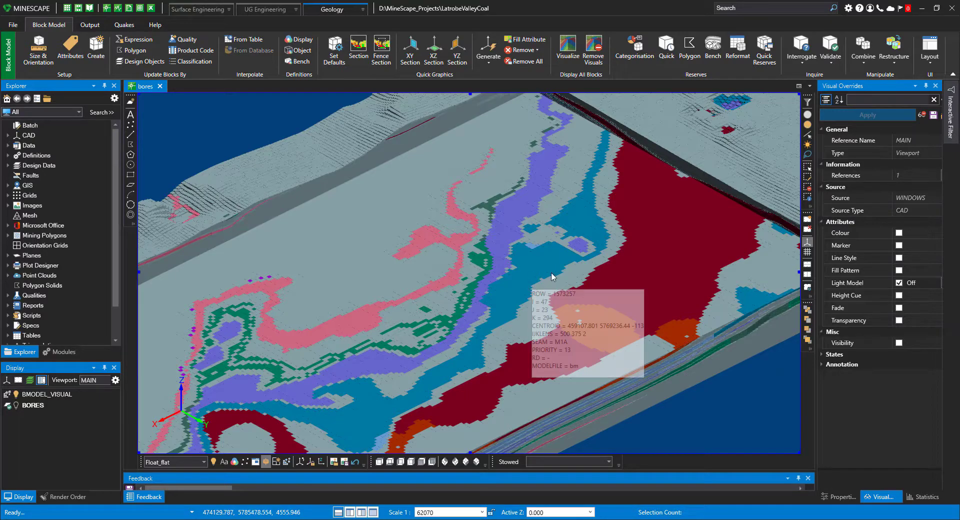